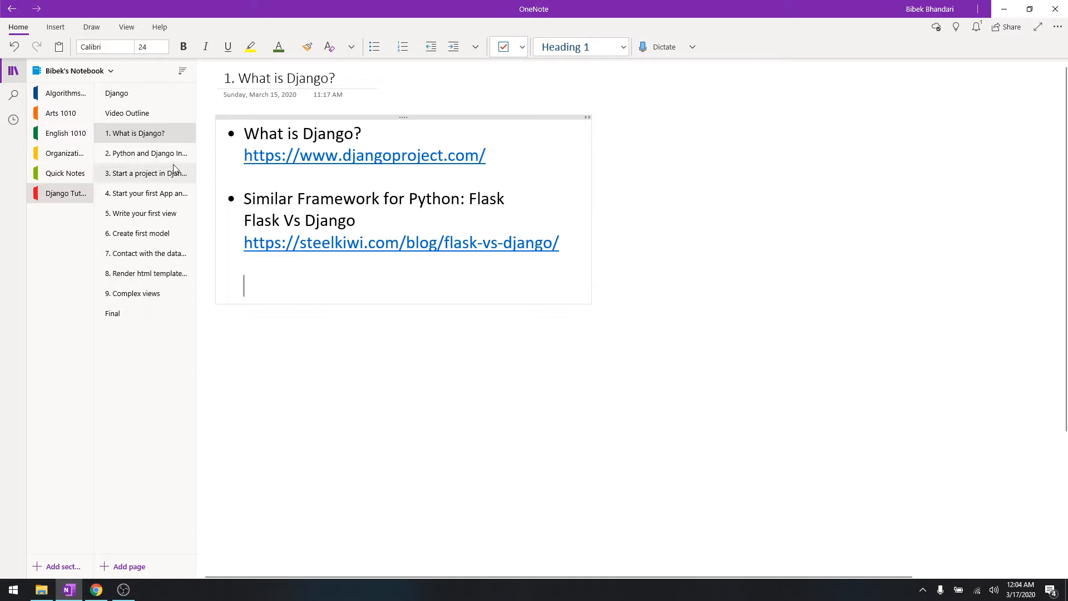
- Show the '2. Python and Django Installation' page of the Django Tutorial notes
left_click(144, 152)
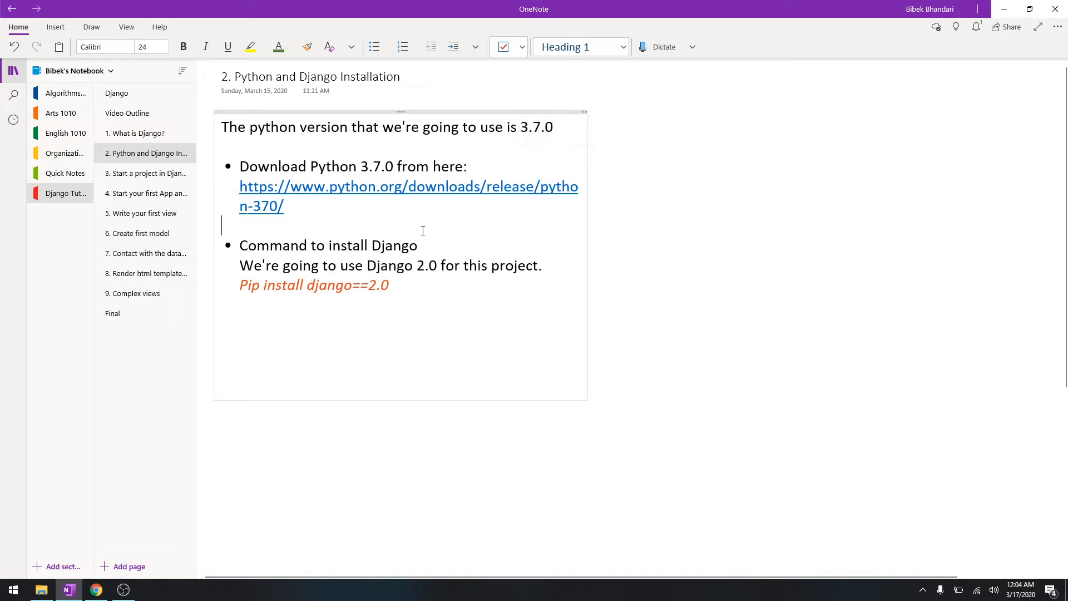
mouse_move(284, 206)
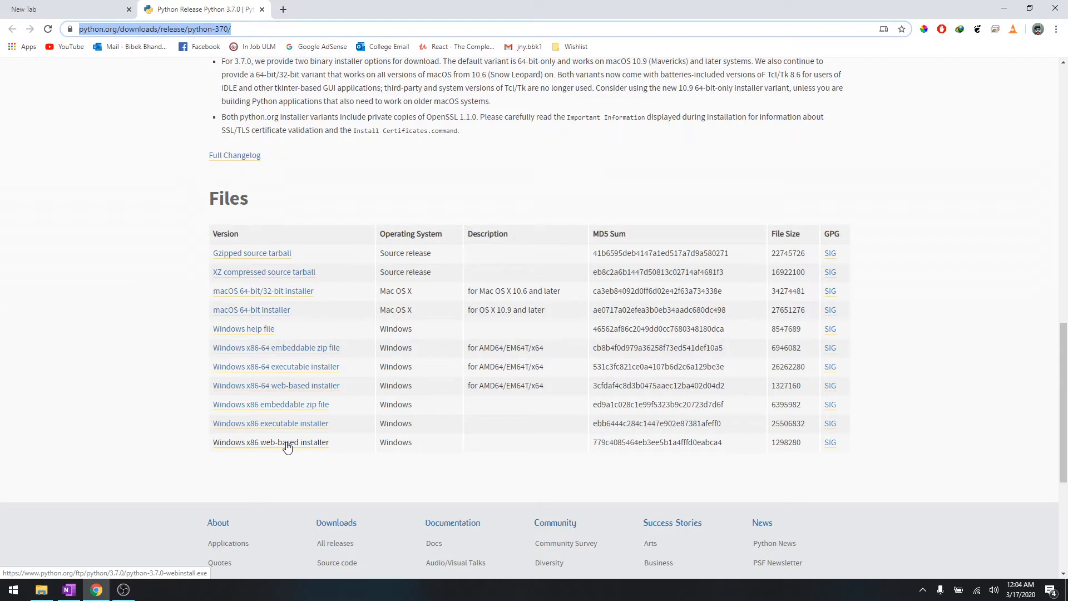
mouse_move(290, 371)
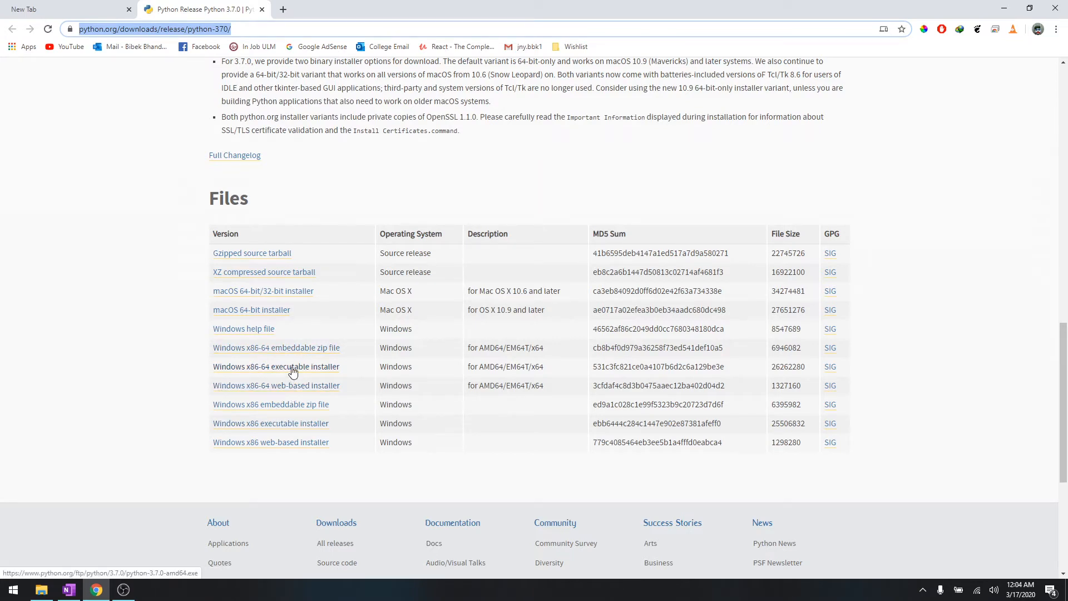
- Download the Python 3.7.0 Windows x86-64 executable installer and launch it from Chrome's download bar
left_click(276, 366)
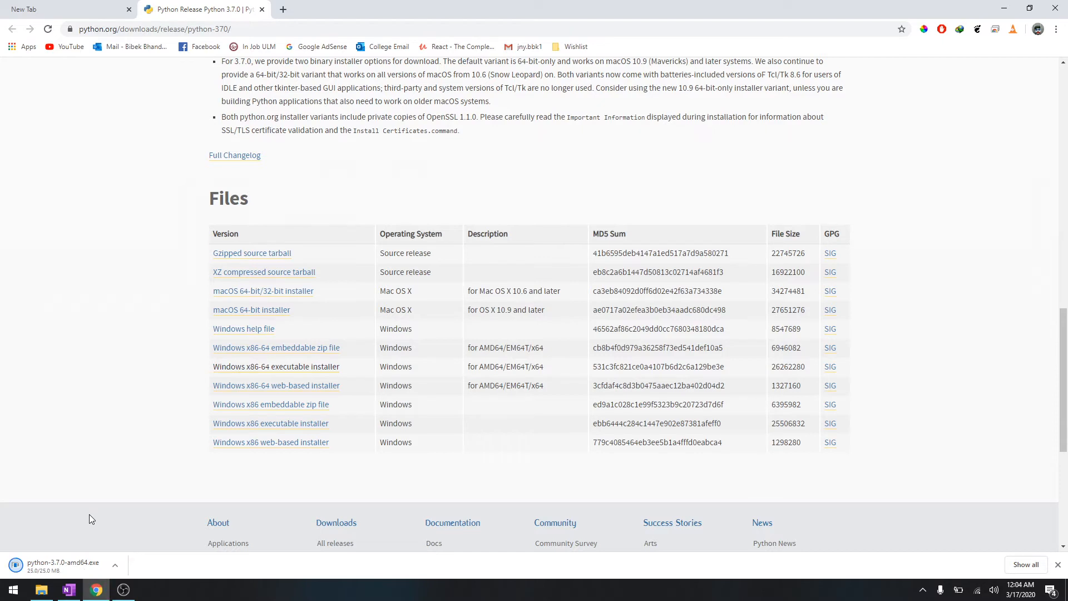
mouse_move(68, 553)
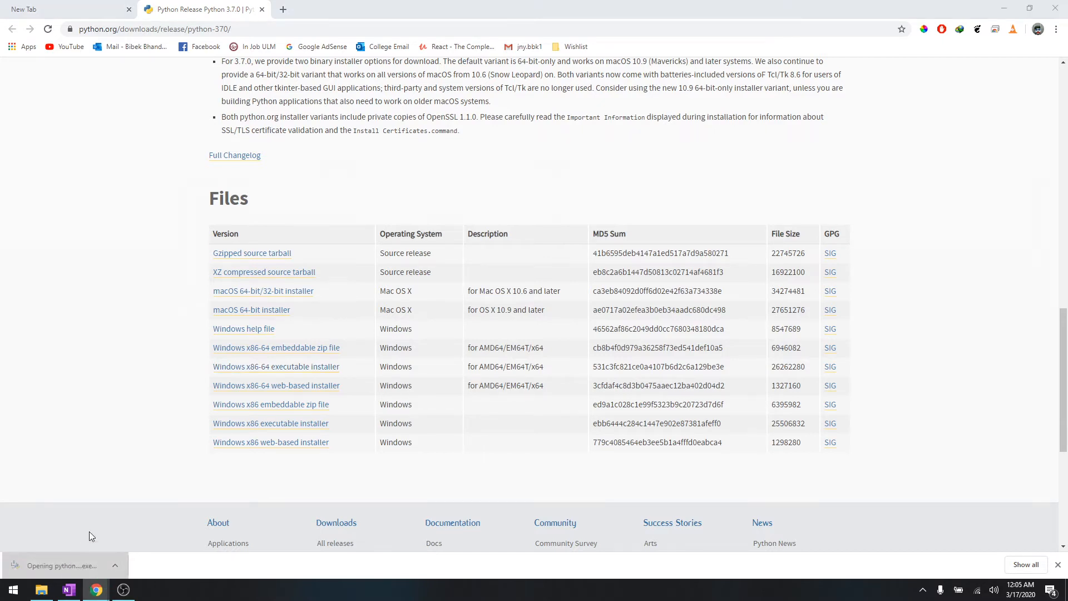
left_click(62, 566)
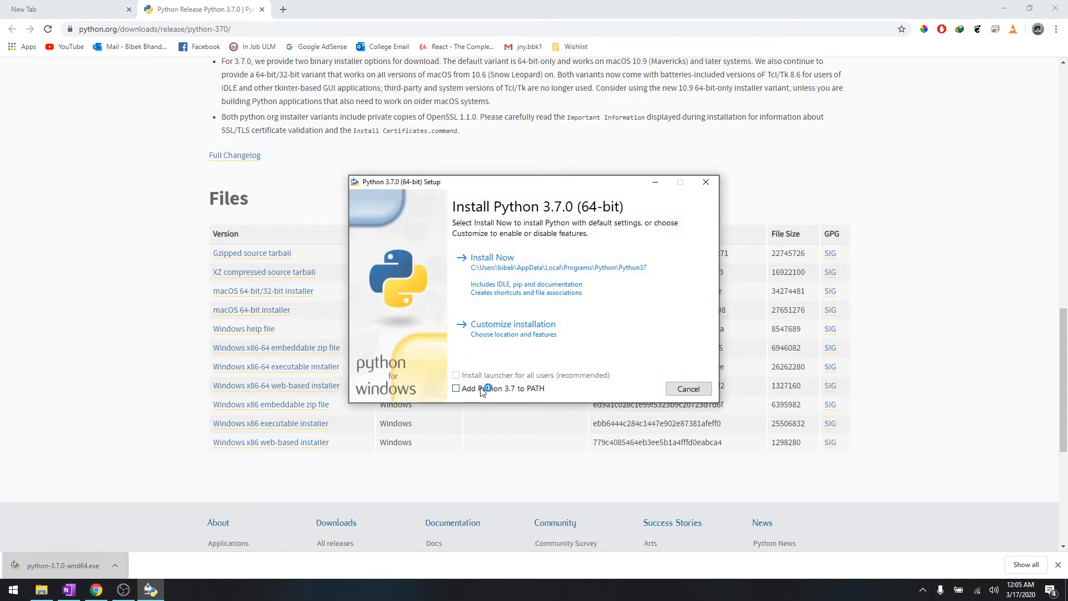
- Install Python 3.7.0 with default settings and 'Add Python 3.7 to PATH' enabled
left_click(457, 388)
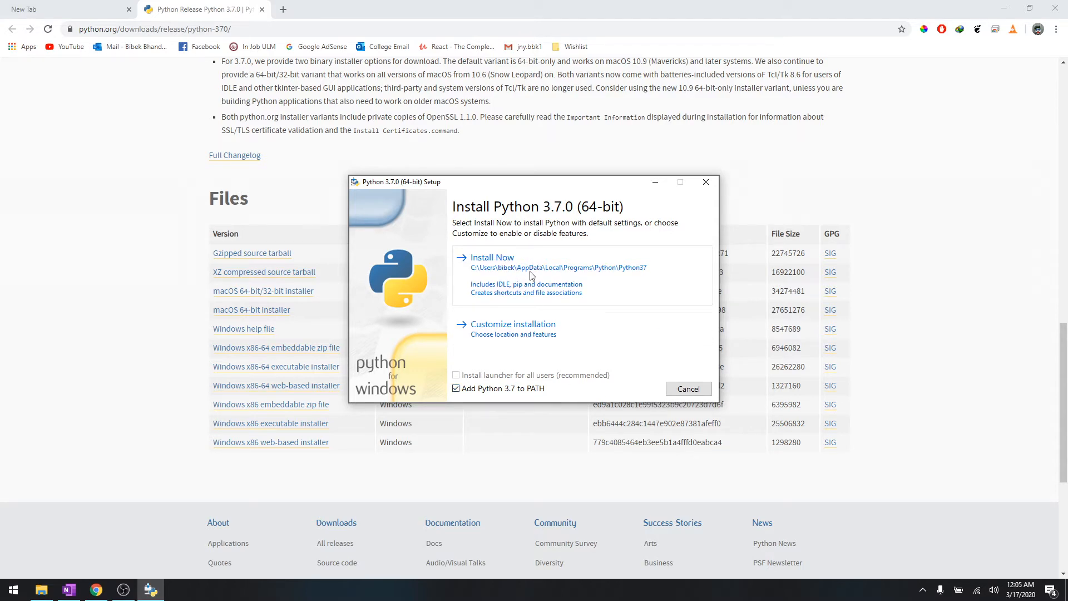
left_click(491, 258)
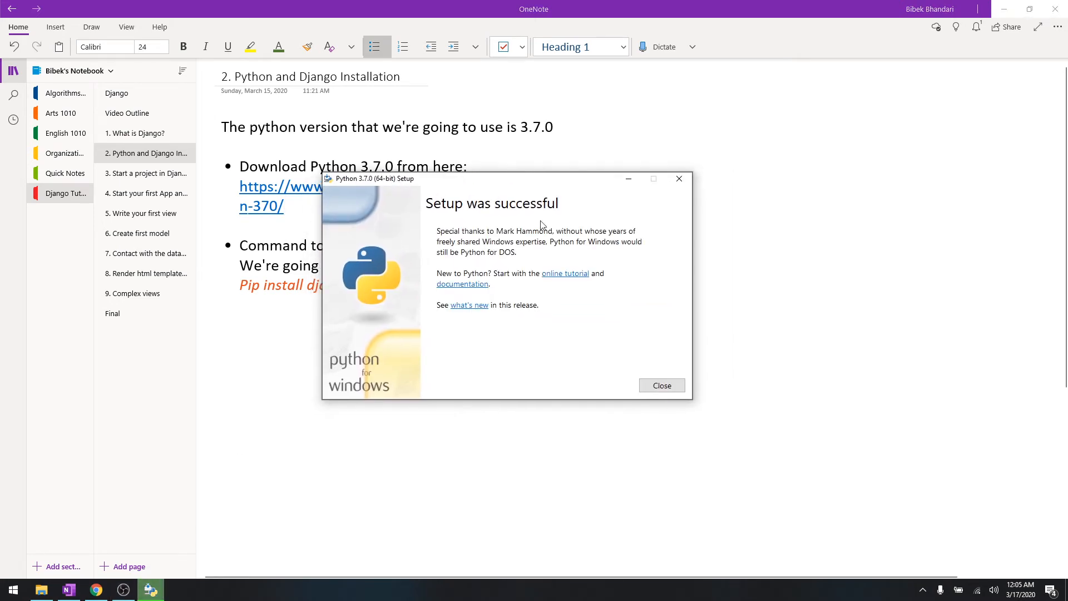
- Run print("Hello world") in the IDLE shell to confirm Python works, then close the shell
left_click(660, 385)
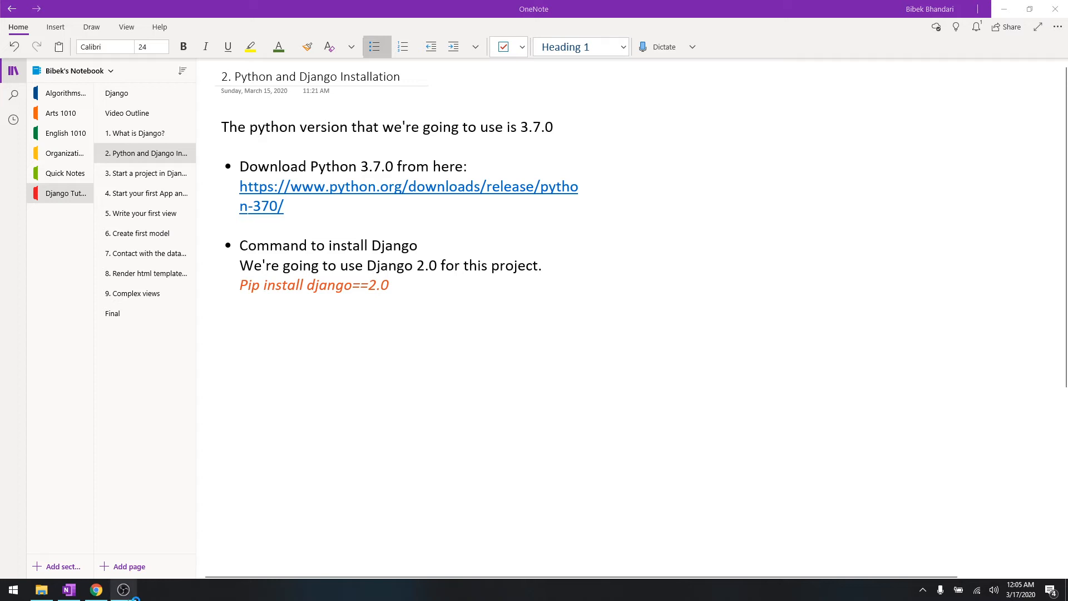
left_click(150, 590)
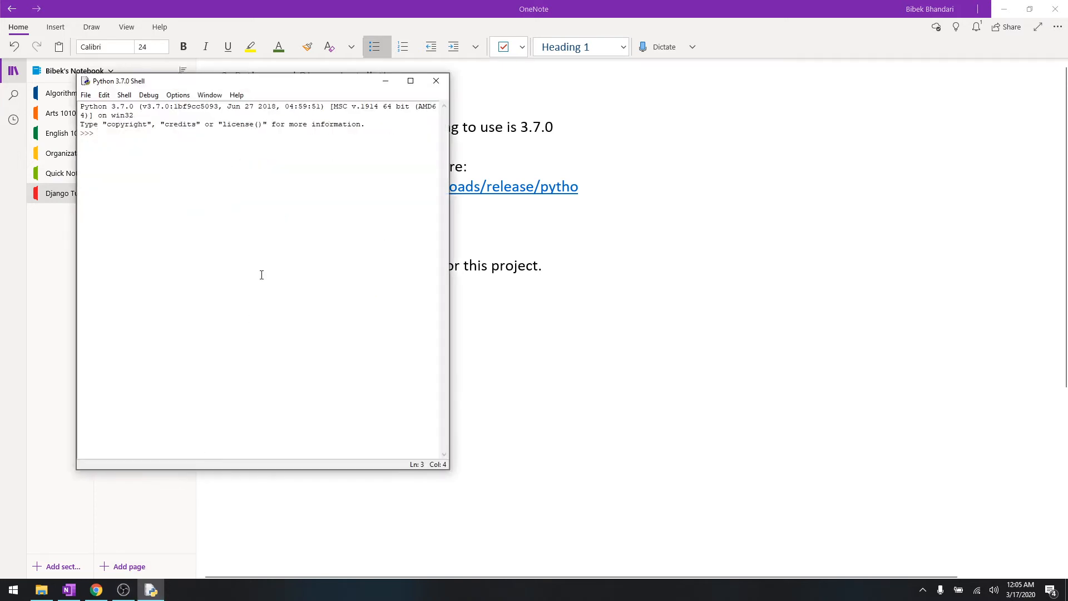
type("print(")
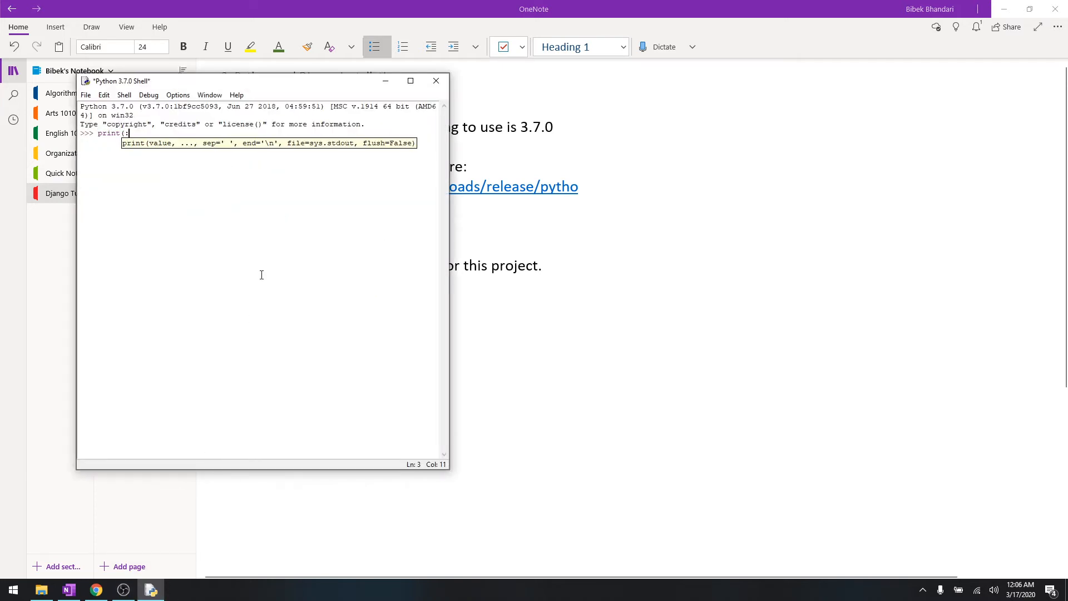
type("\"Hello wor")
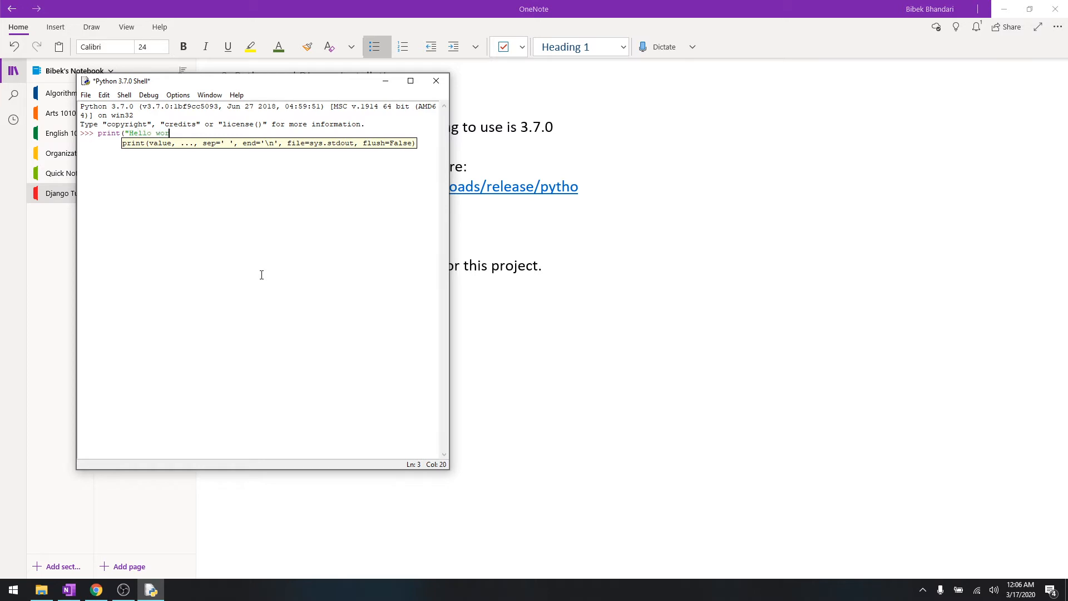
key("enter")
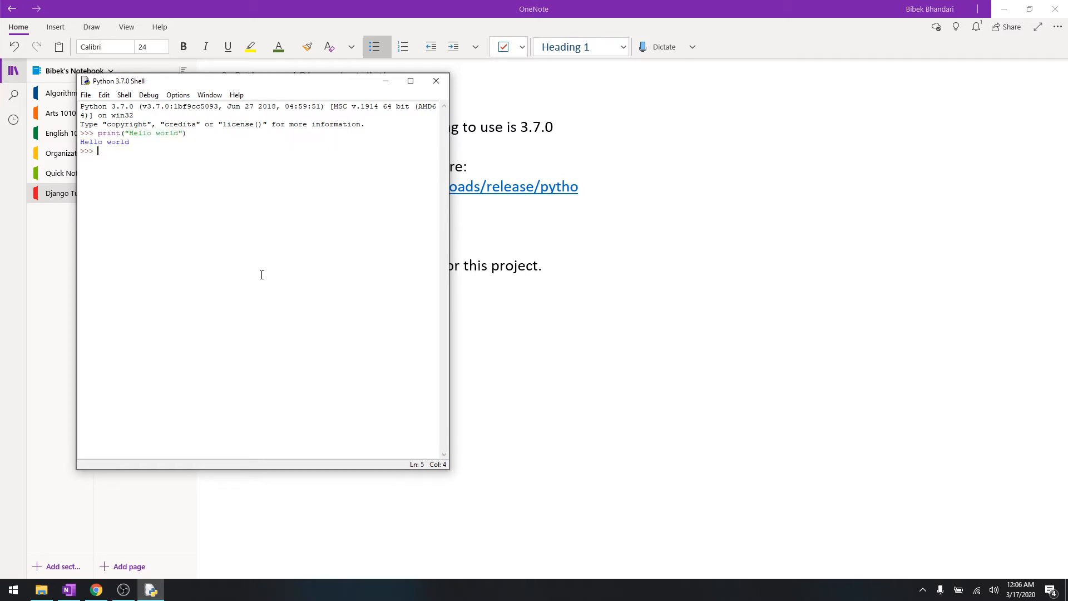
left_click(435, 80)
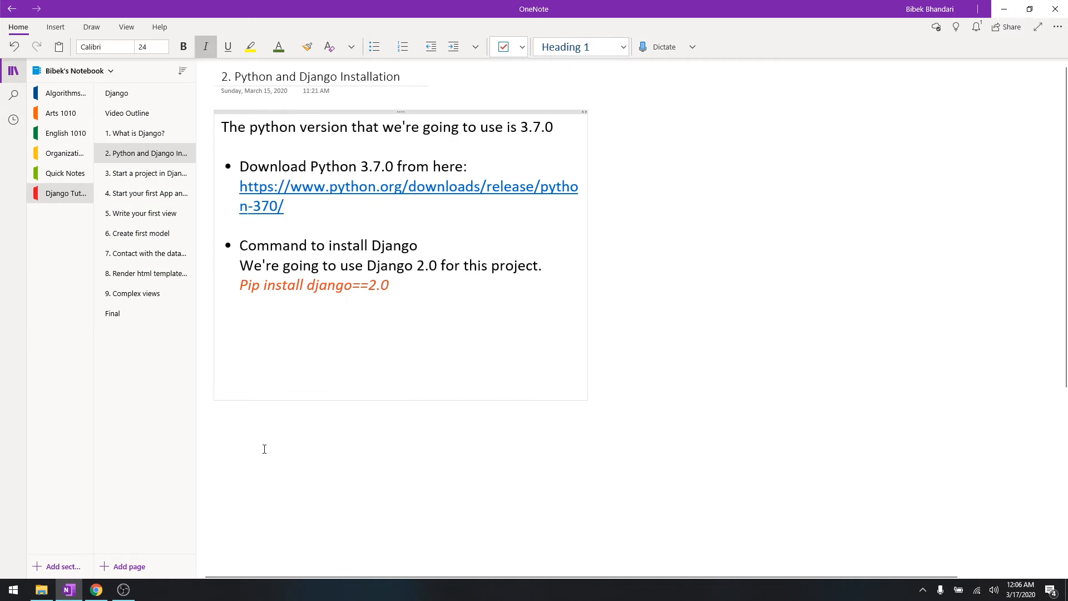
- Start an administrator Windows PowerShell session
key("Win+r")
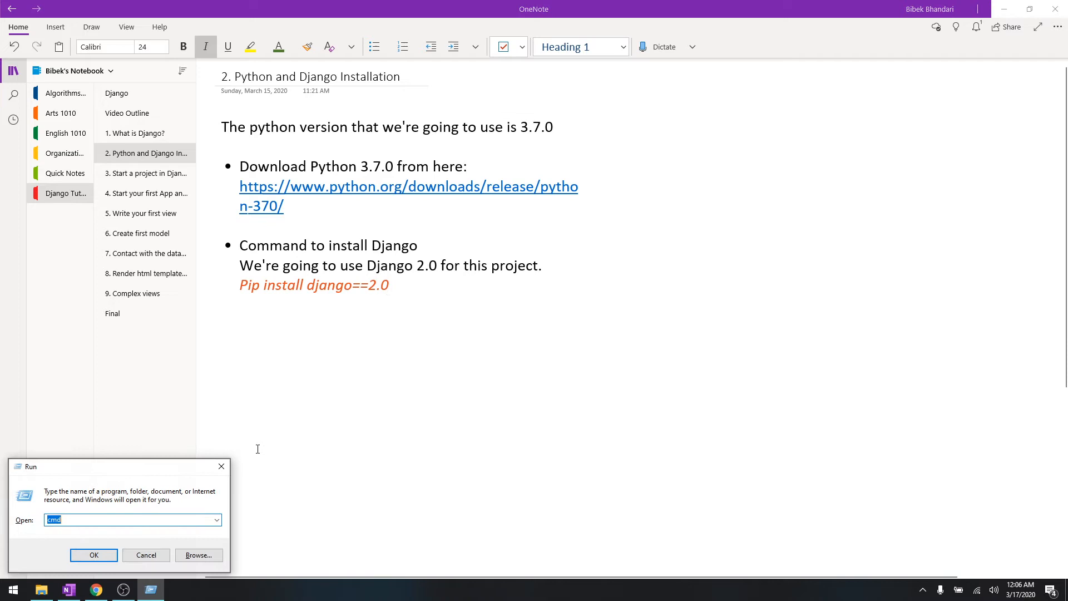
left_click(93, 554)
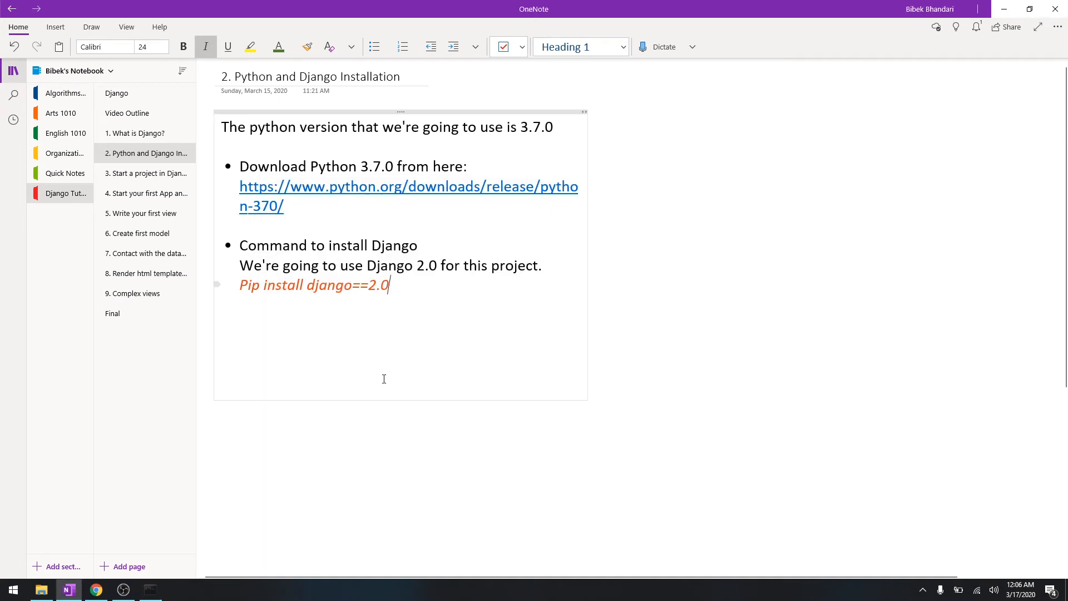
right_click(11, 589)
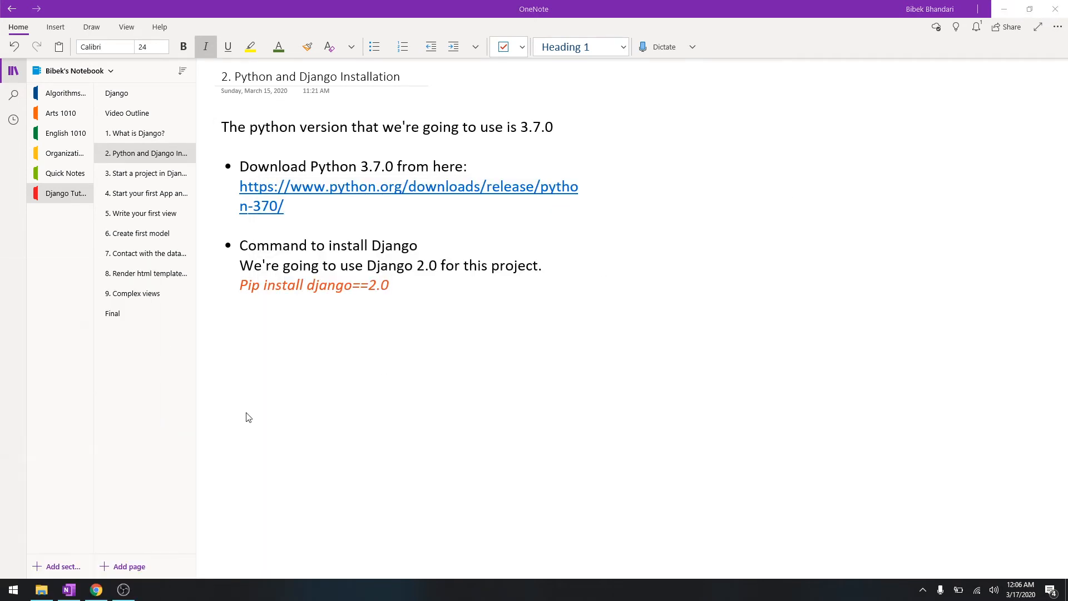
left_click(150, 590)
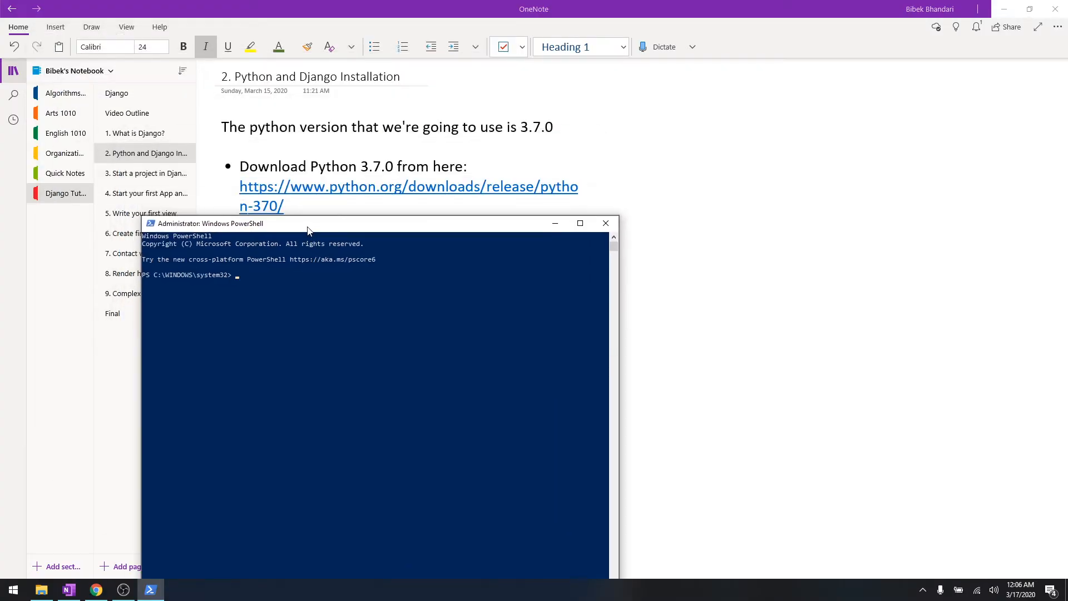
- Run pip install django==2.0 to install Django 2.0 and pytz
type("pip install django")
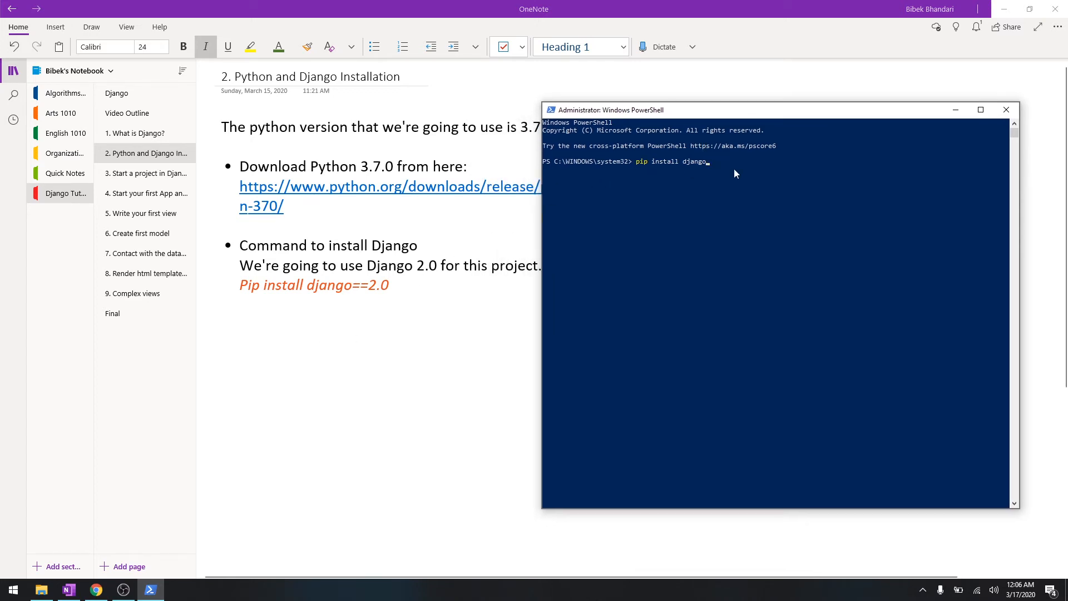
type("==2.0")
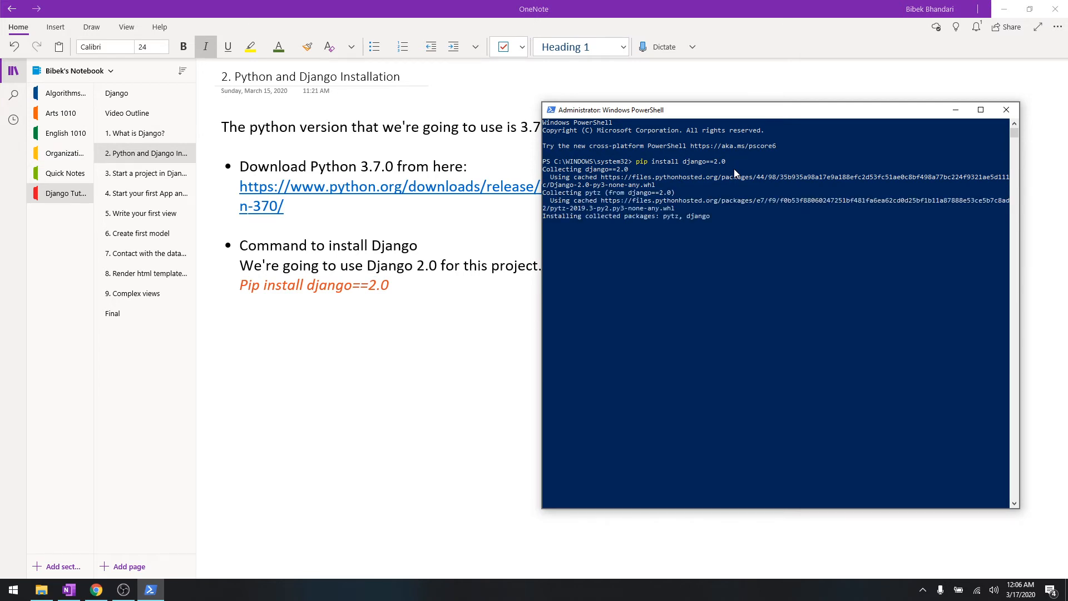
mouse_move(126, 496)
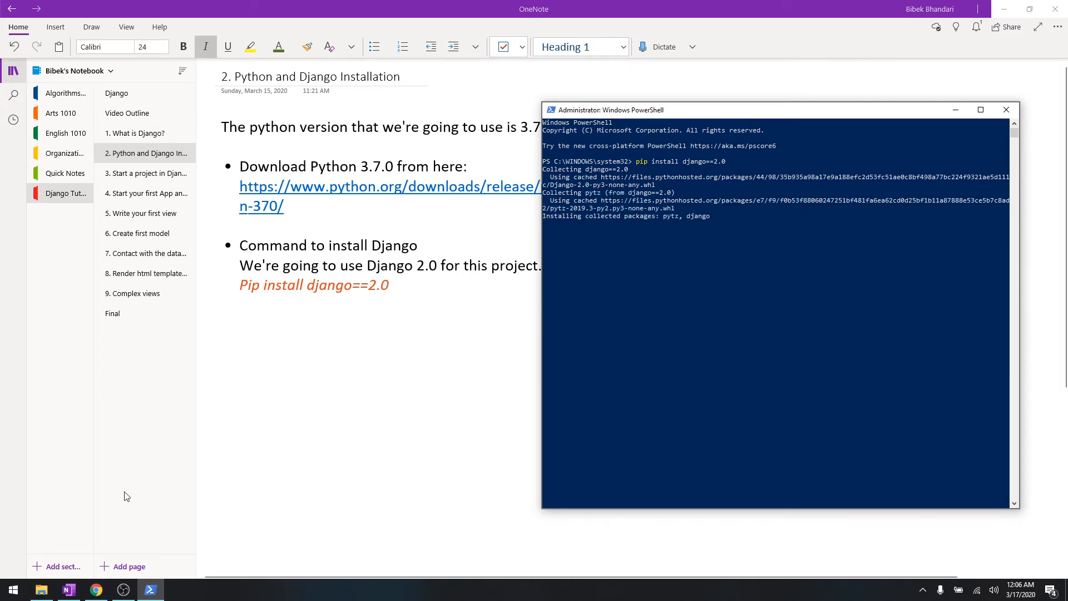
left_click(96, 589)
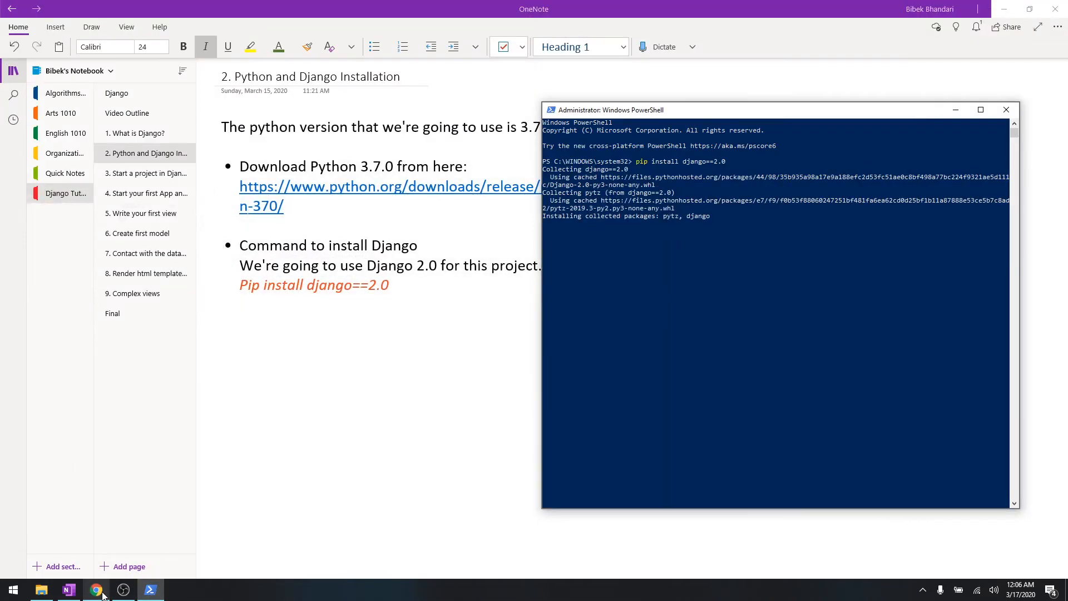
- Search 'visual studio' in Chrome, browse code.visualstudio.com, then return to PowerShell
left_click(96, 590)
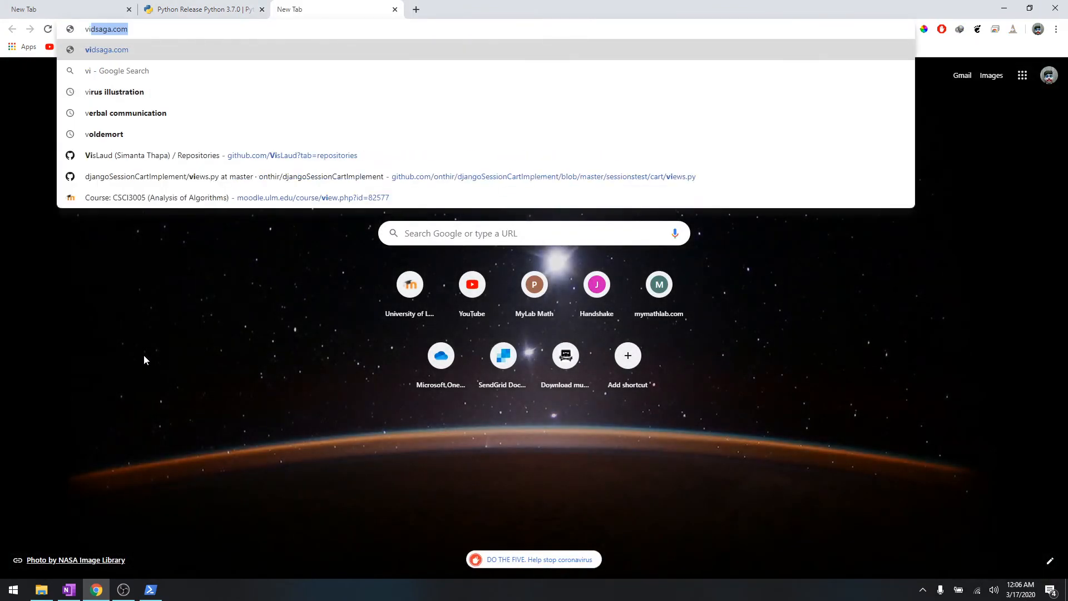
type("visual stui")
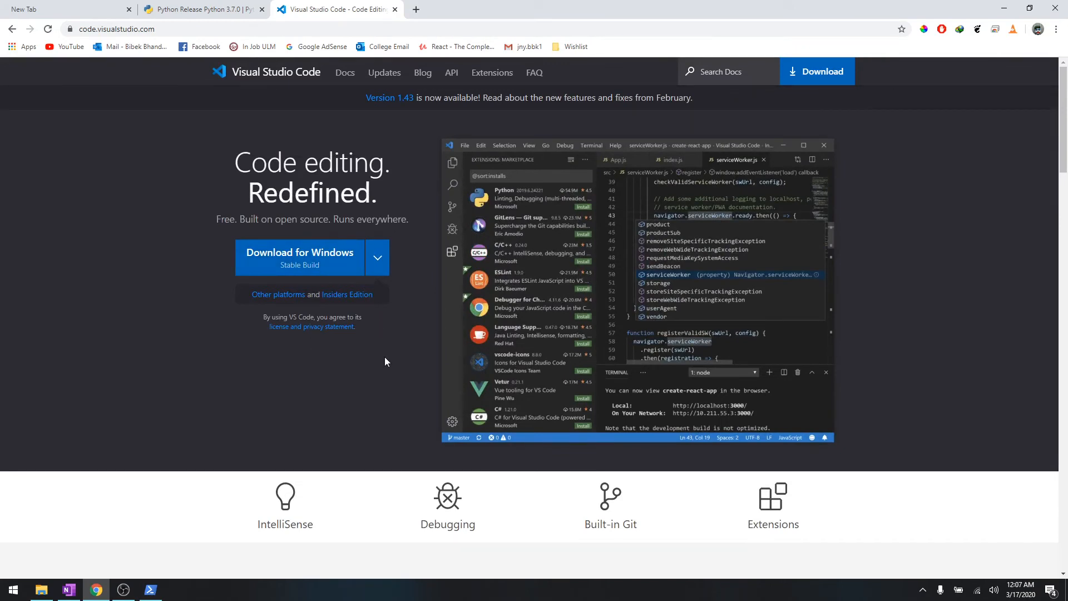
mouse_move(709, 141)
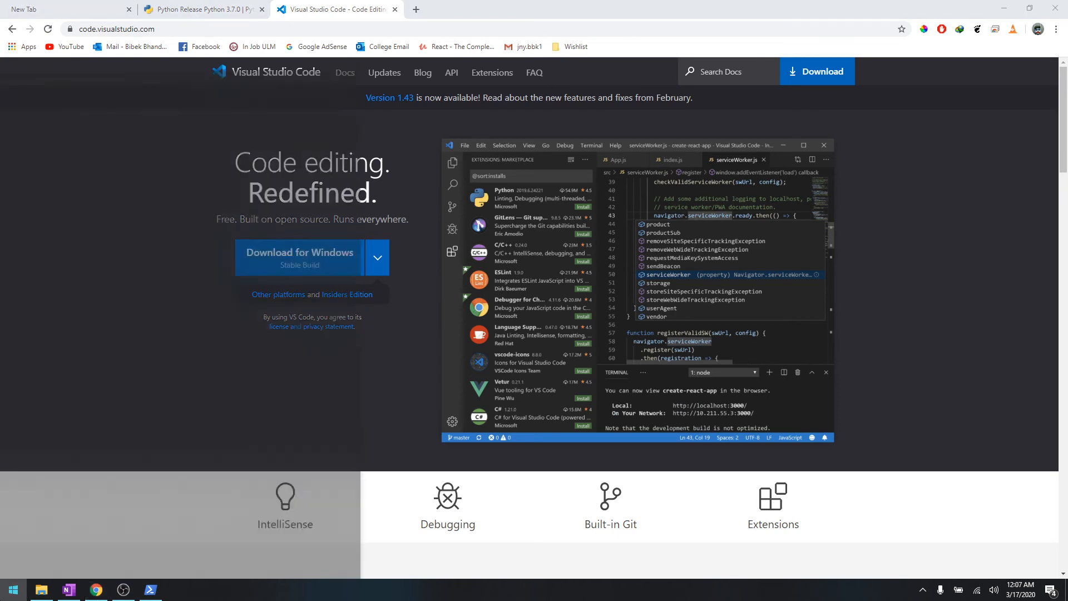
scroll("down", 3)
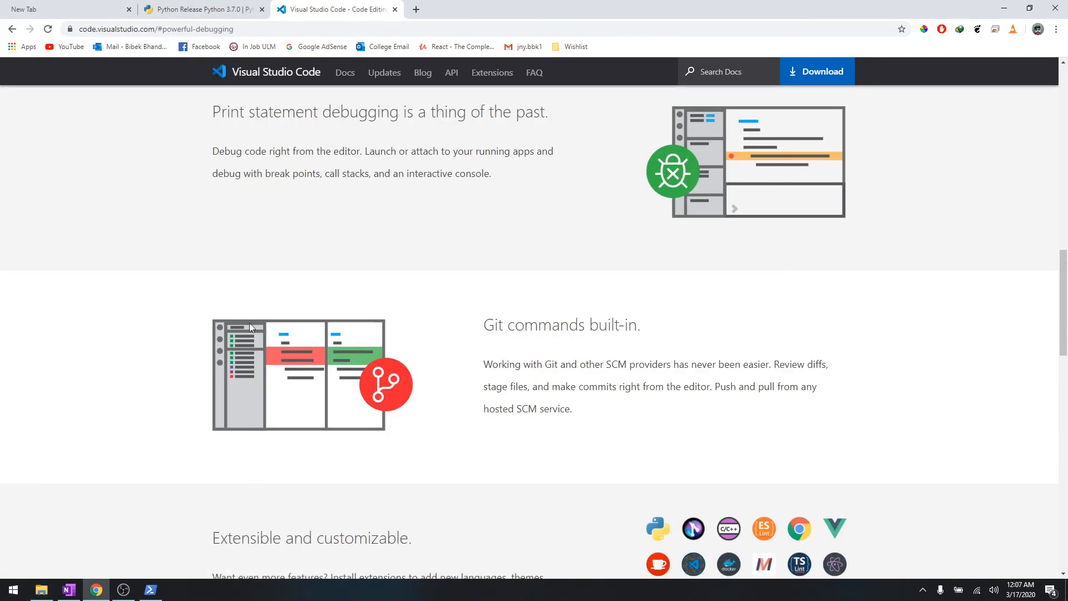
scroll("up", 3)
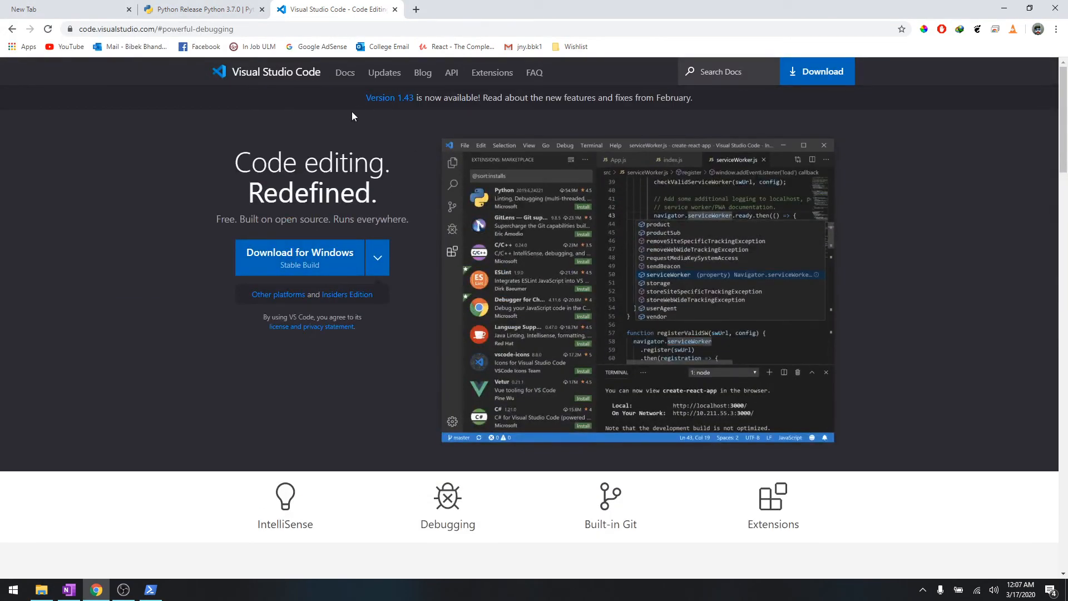
mouse_move(413, 111)
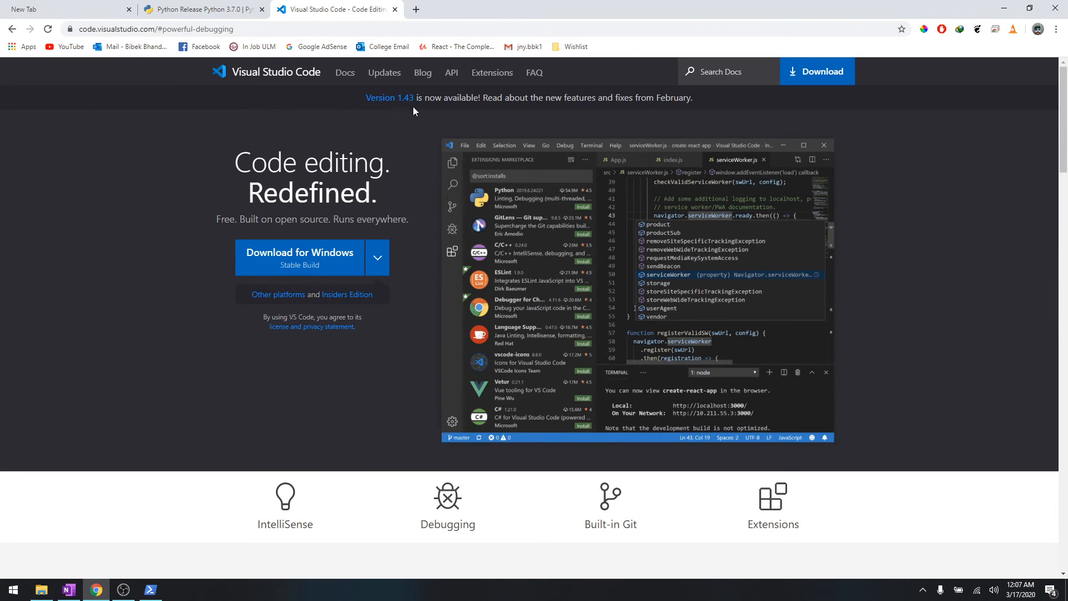
mouse_move(417, 217)
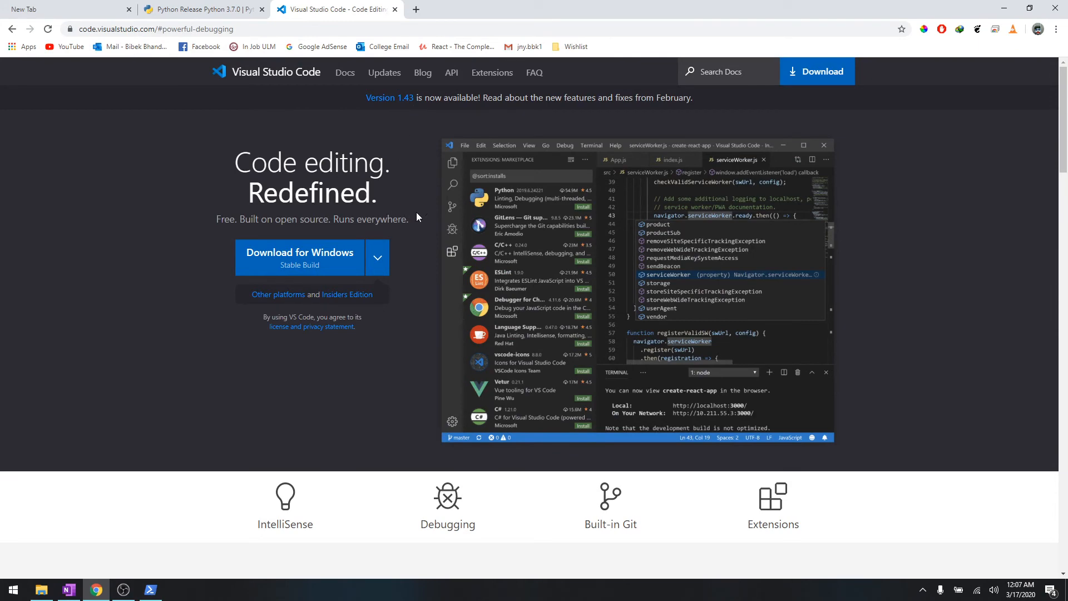
scroll("down", 3)
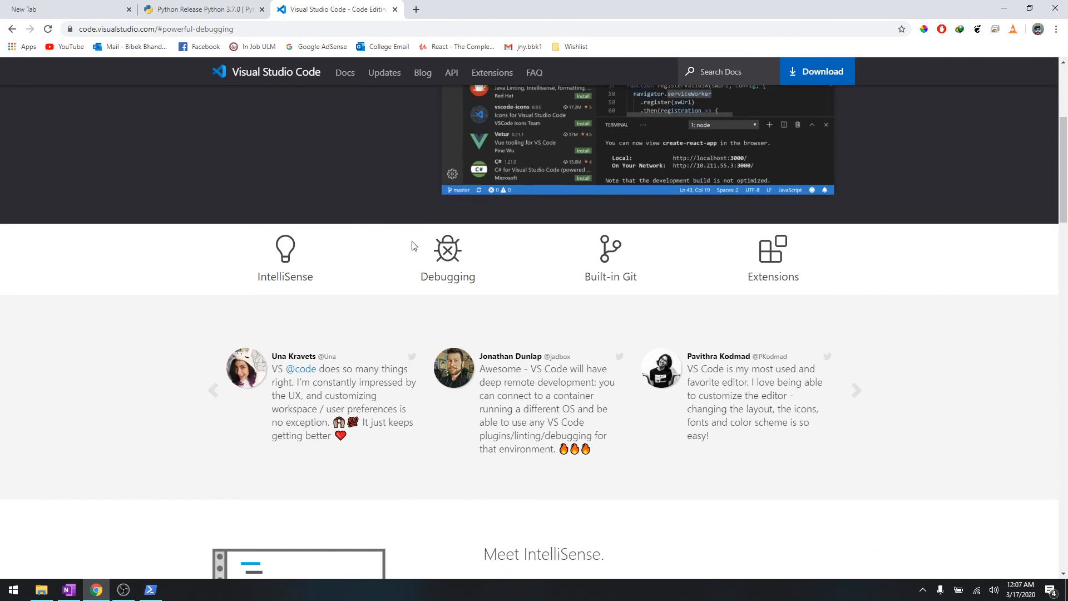
scroll("down", 3)
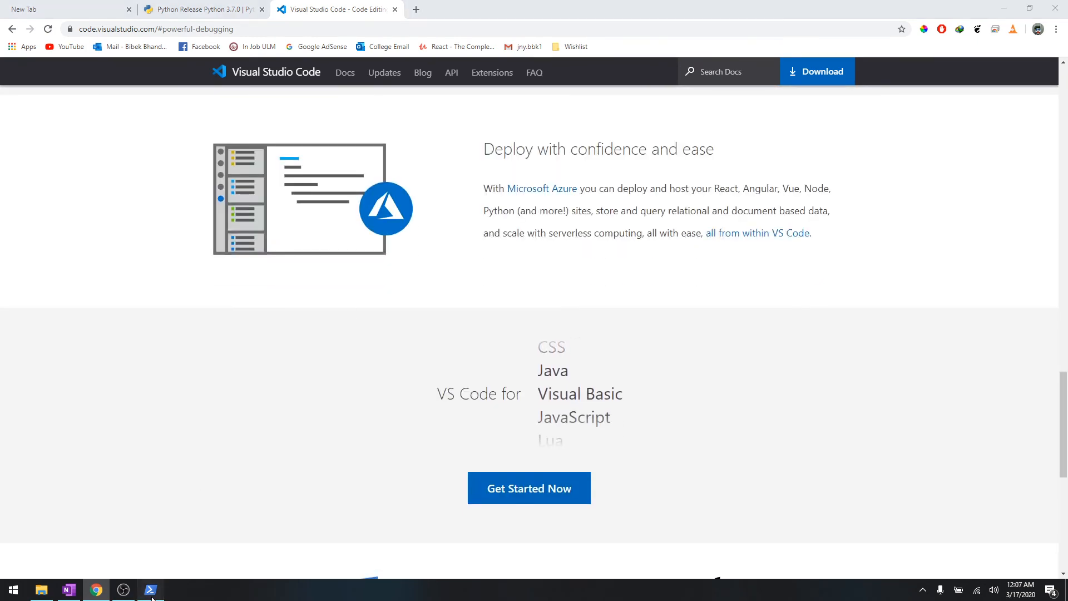
left_click(150, 589)
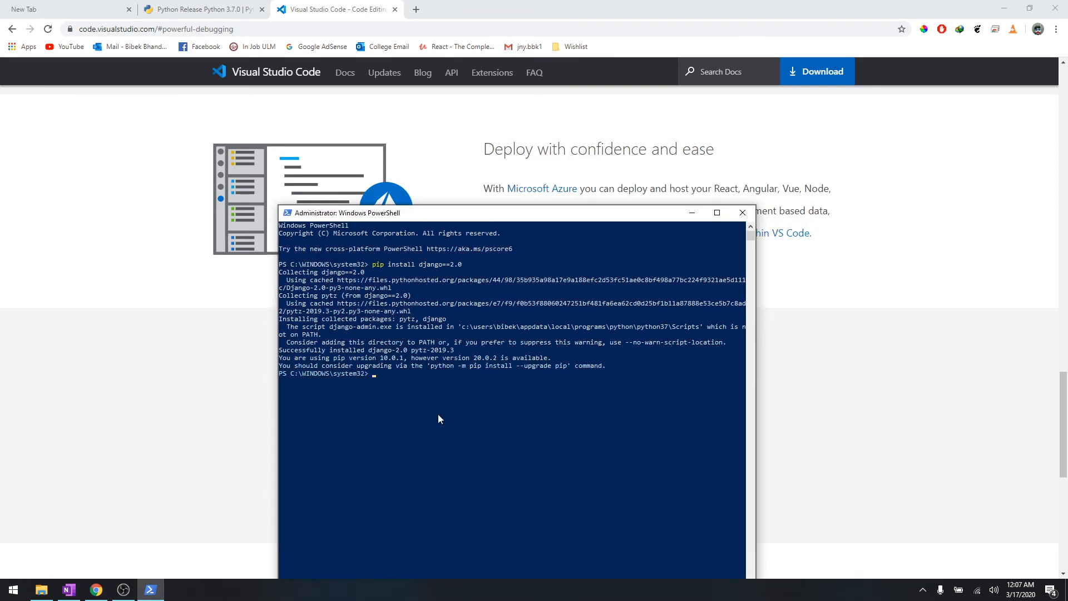
- In python, run 'from django import forms' without errors, then exit() the interpreter
type("python")
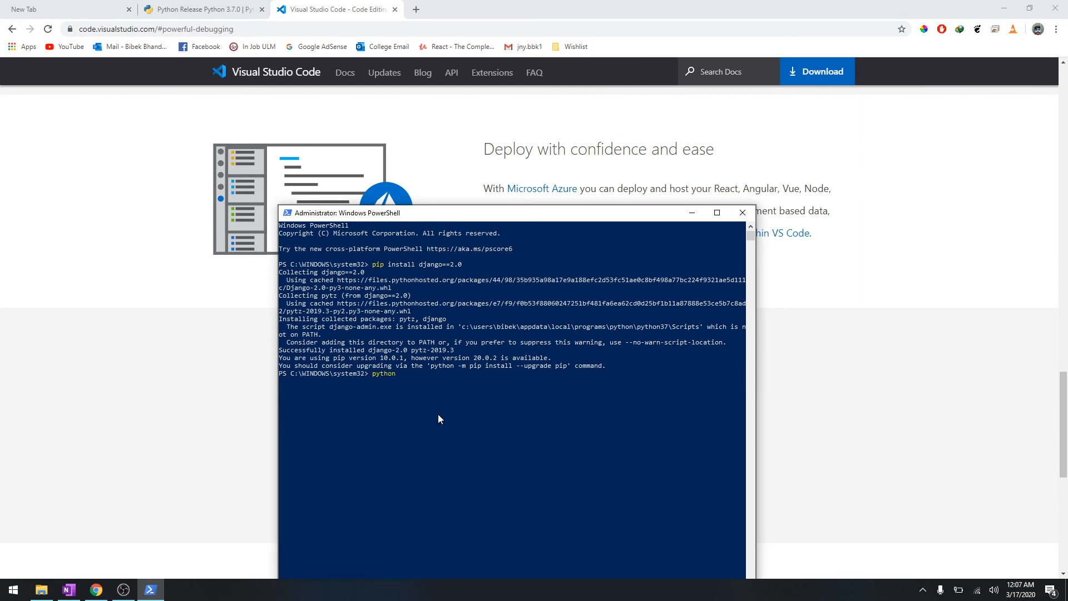
type("from django import f")
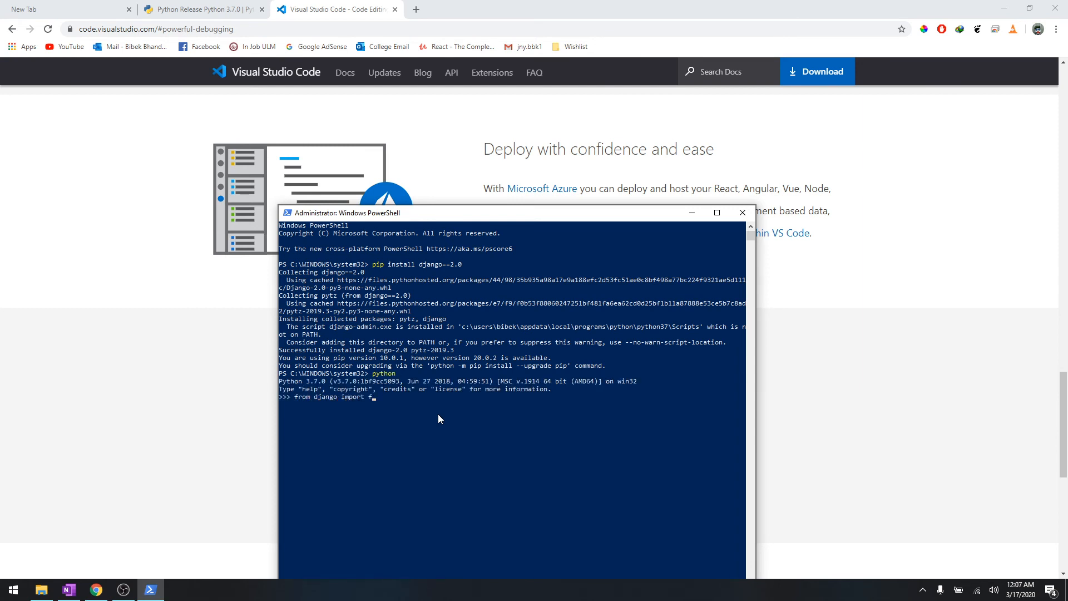
key("Enter")
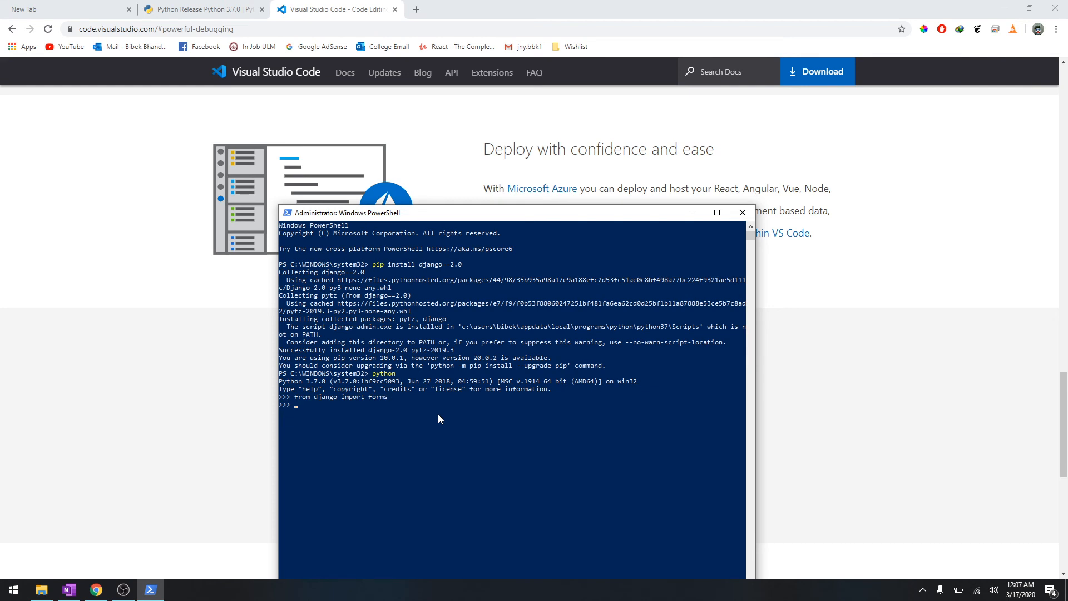
type("exit()")
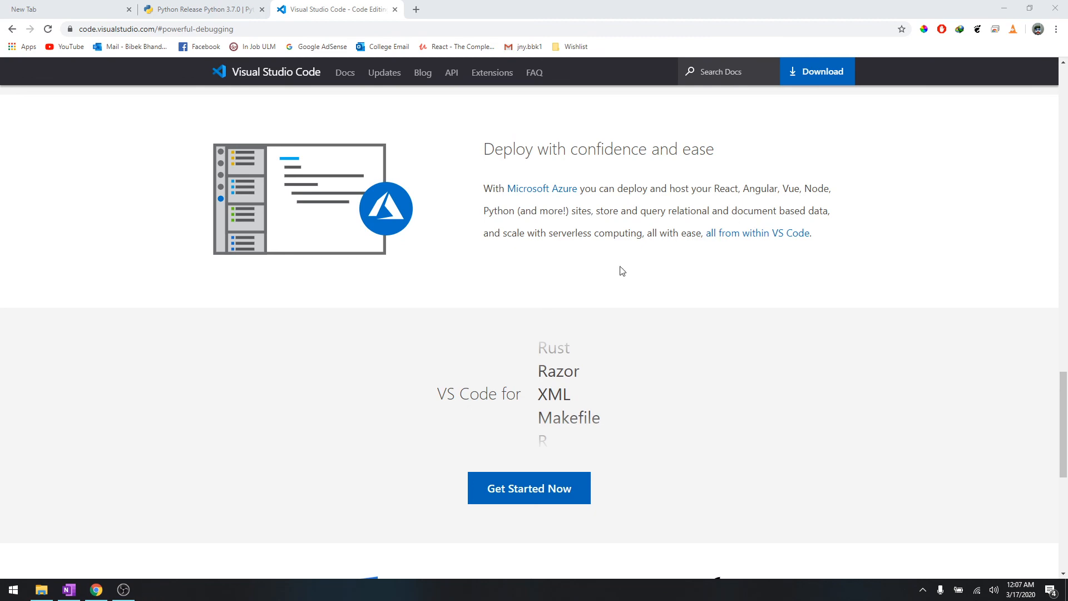
scroll("down", 3)
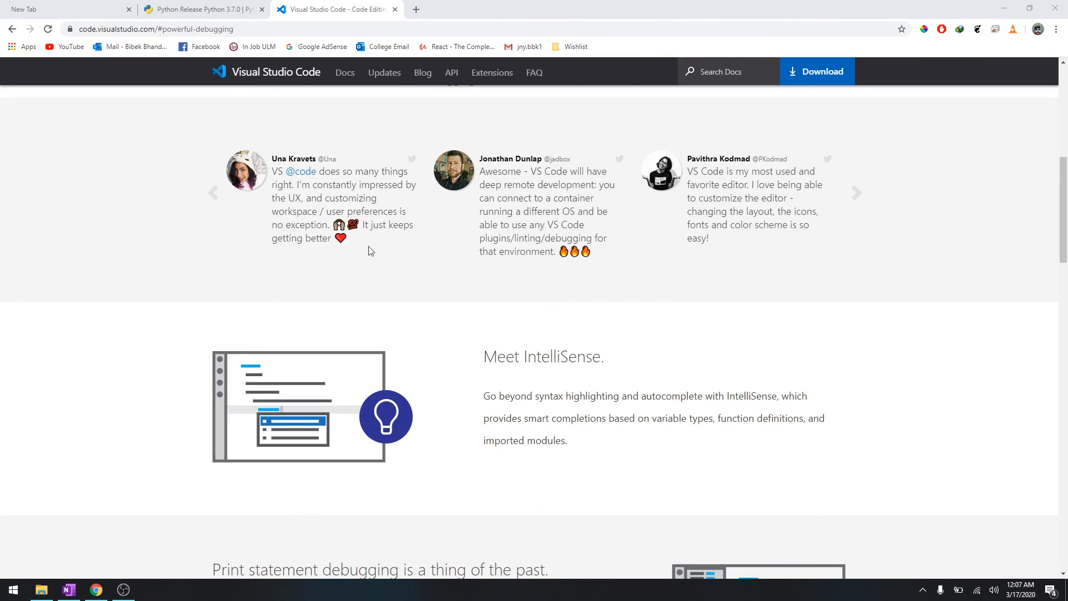
scroll("up", 3)
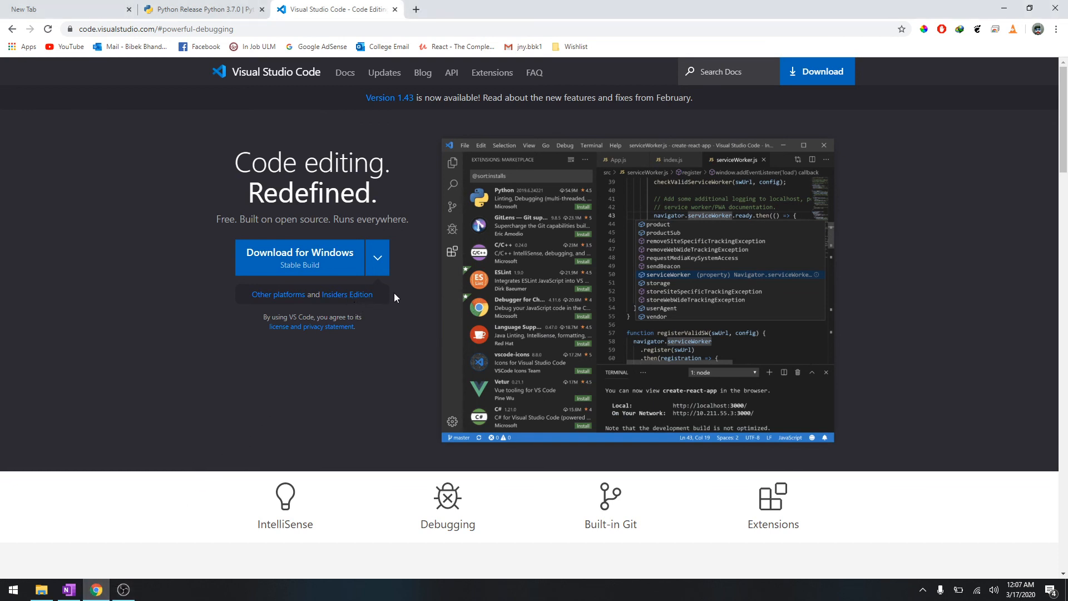
mouse_move(836, 318)
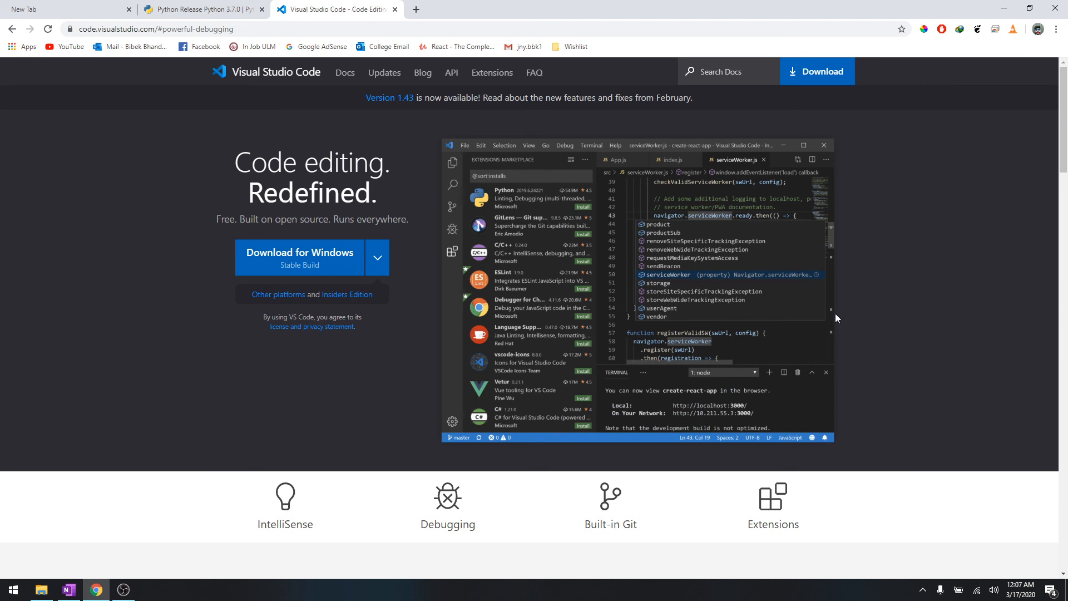